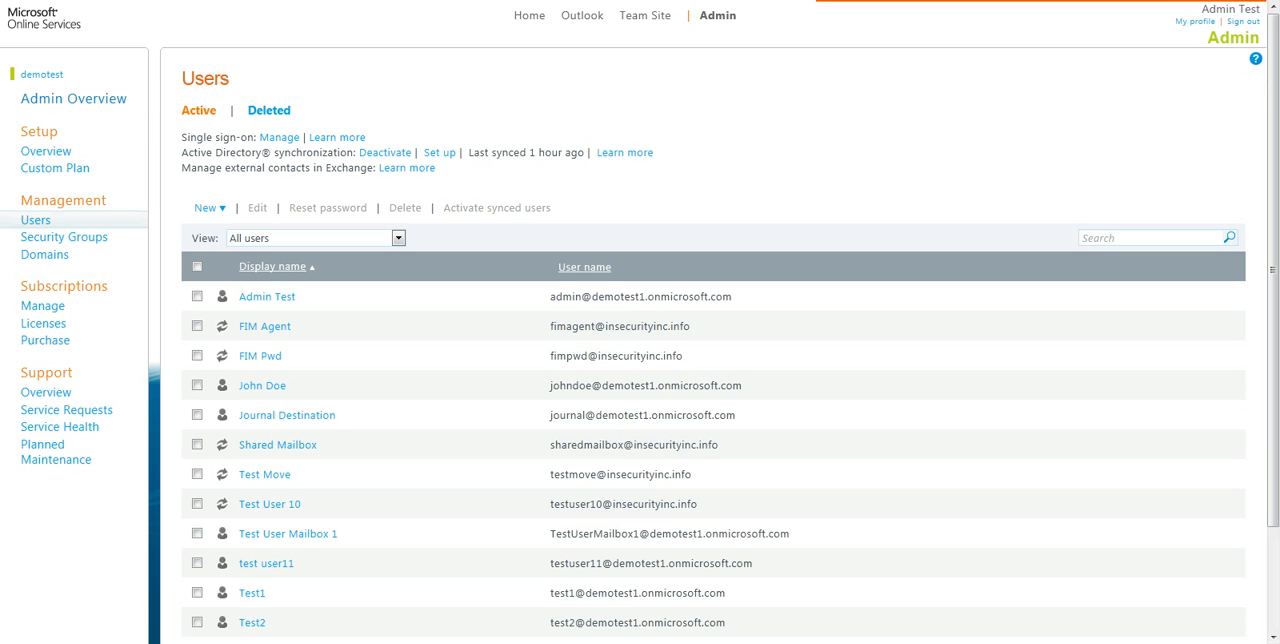
- Select and delete the Journal Destination user, confirm, and dismiss the success message
click(197, 415)
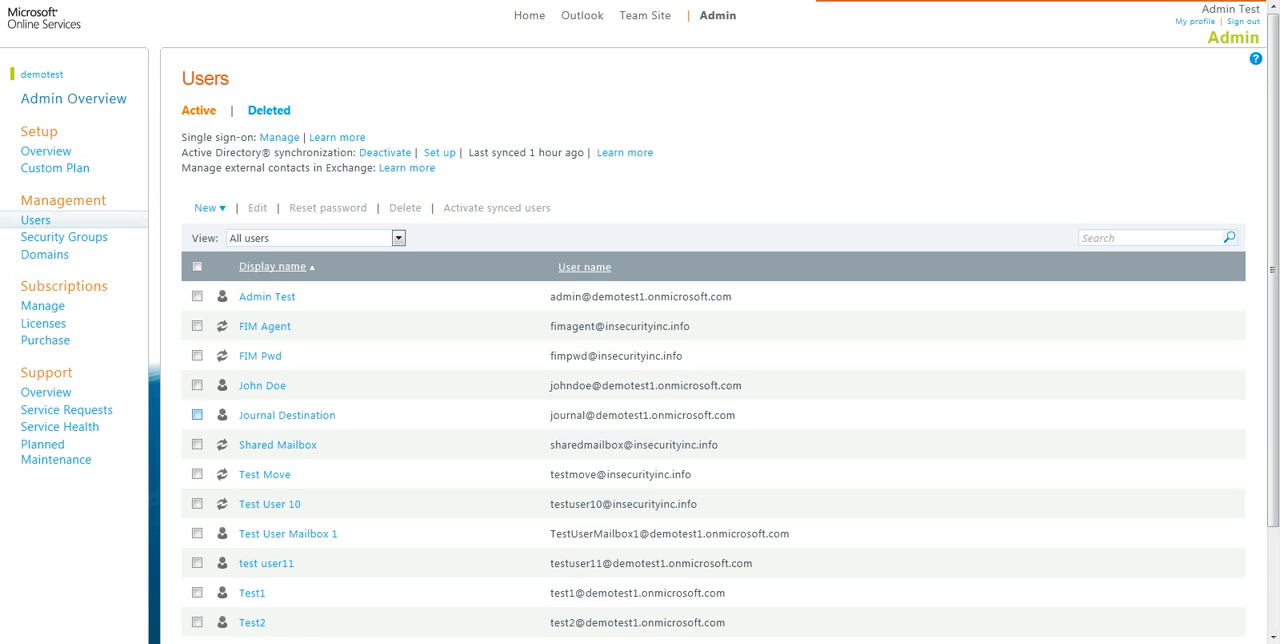
click(197, 414)
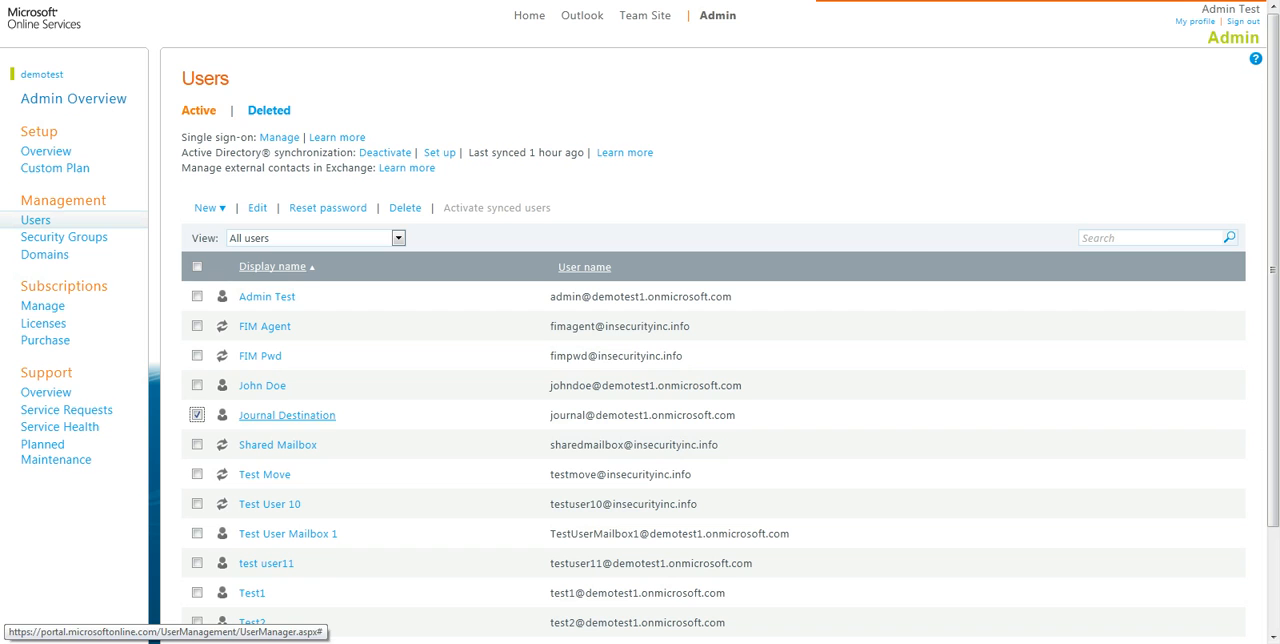
click(405, 208)
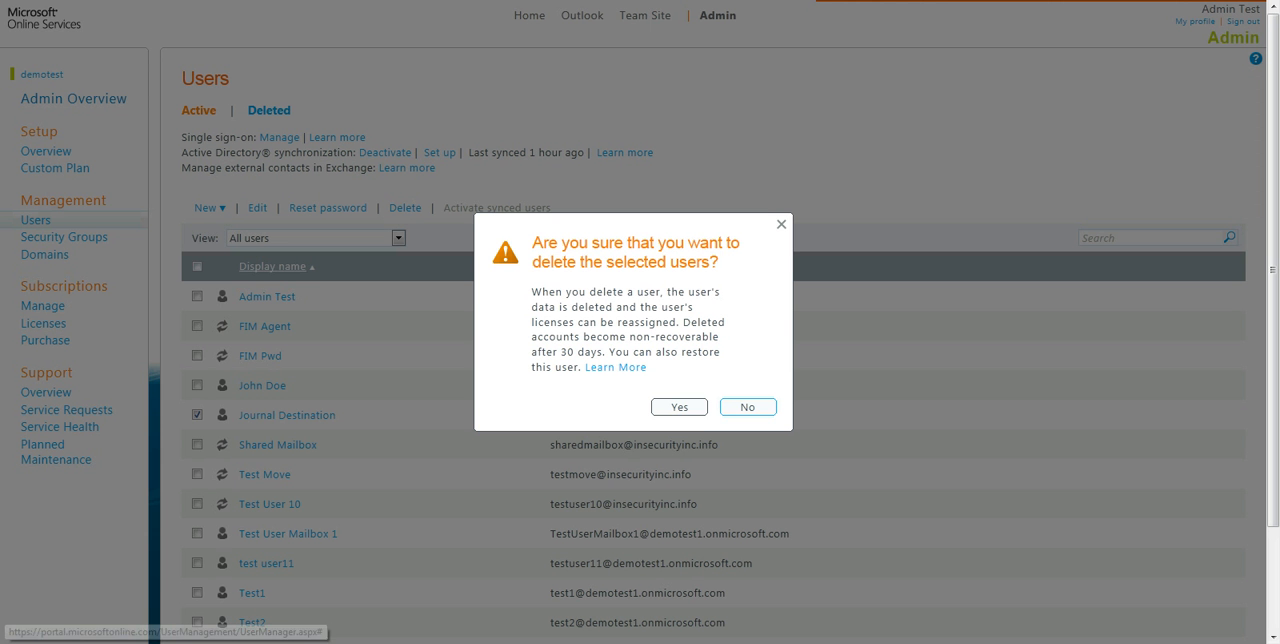
click(678, 406)
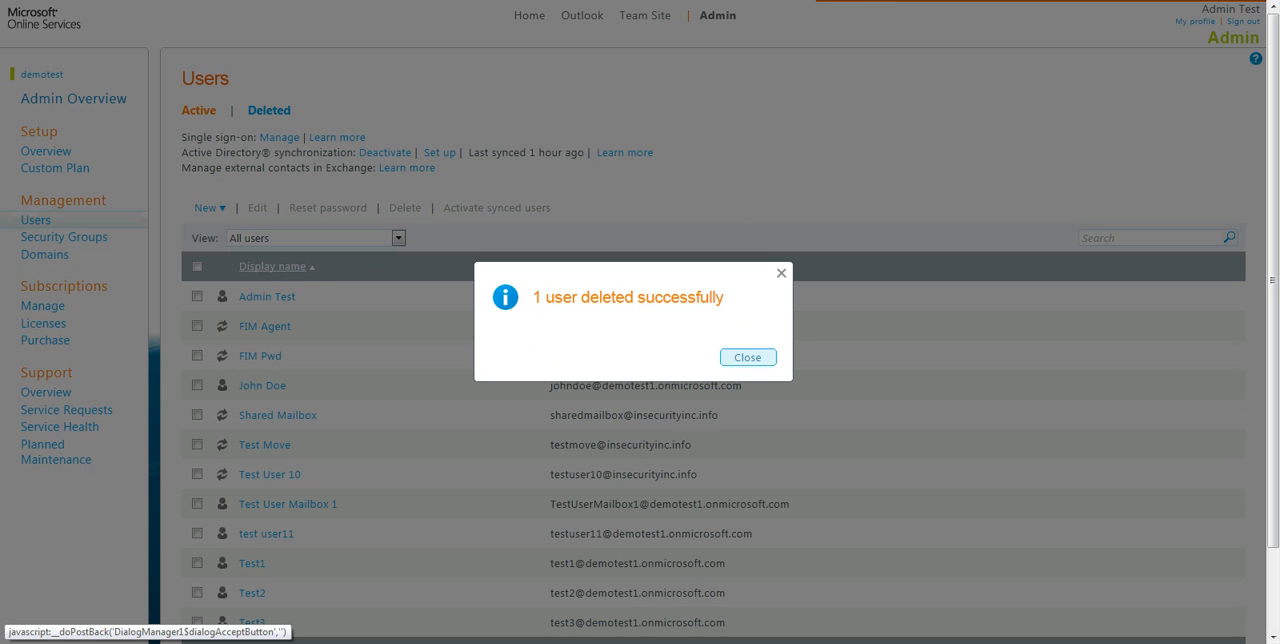
click(747, 357)
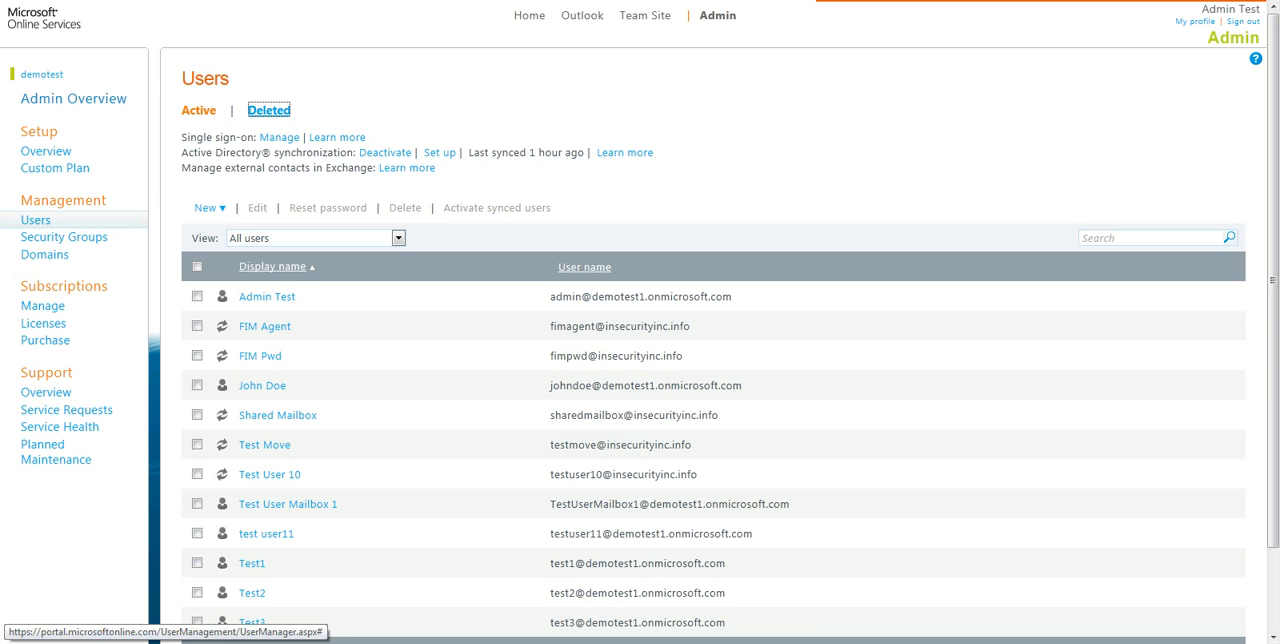
click(268, 110)
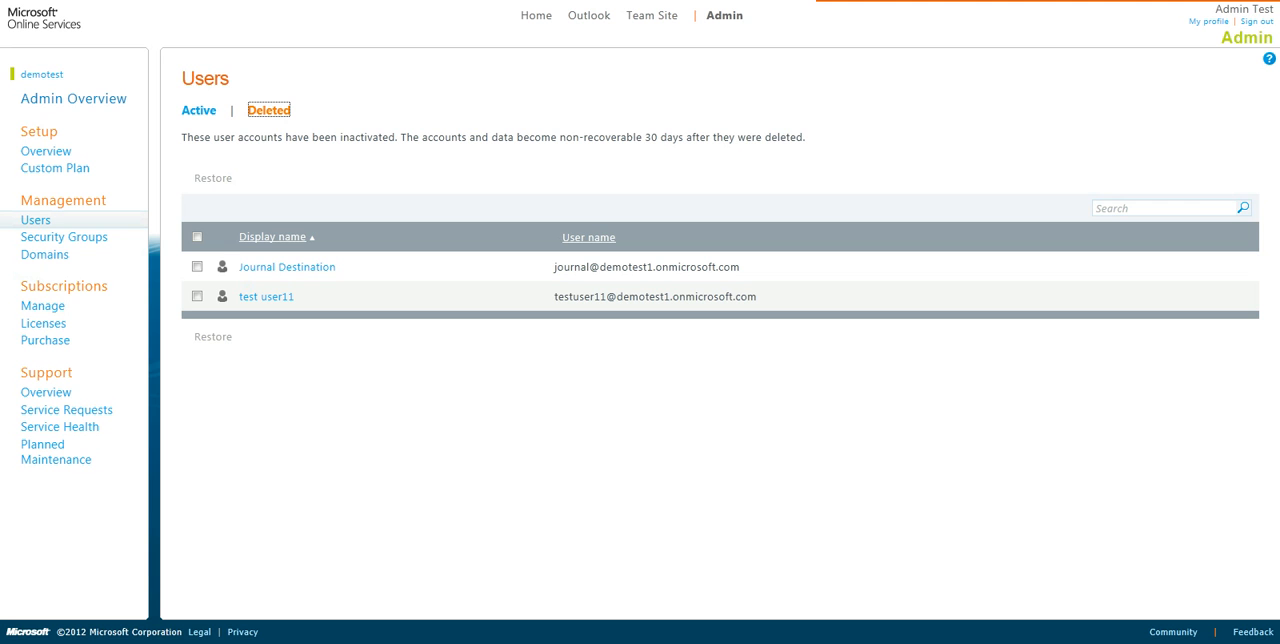
click(198, 110)
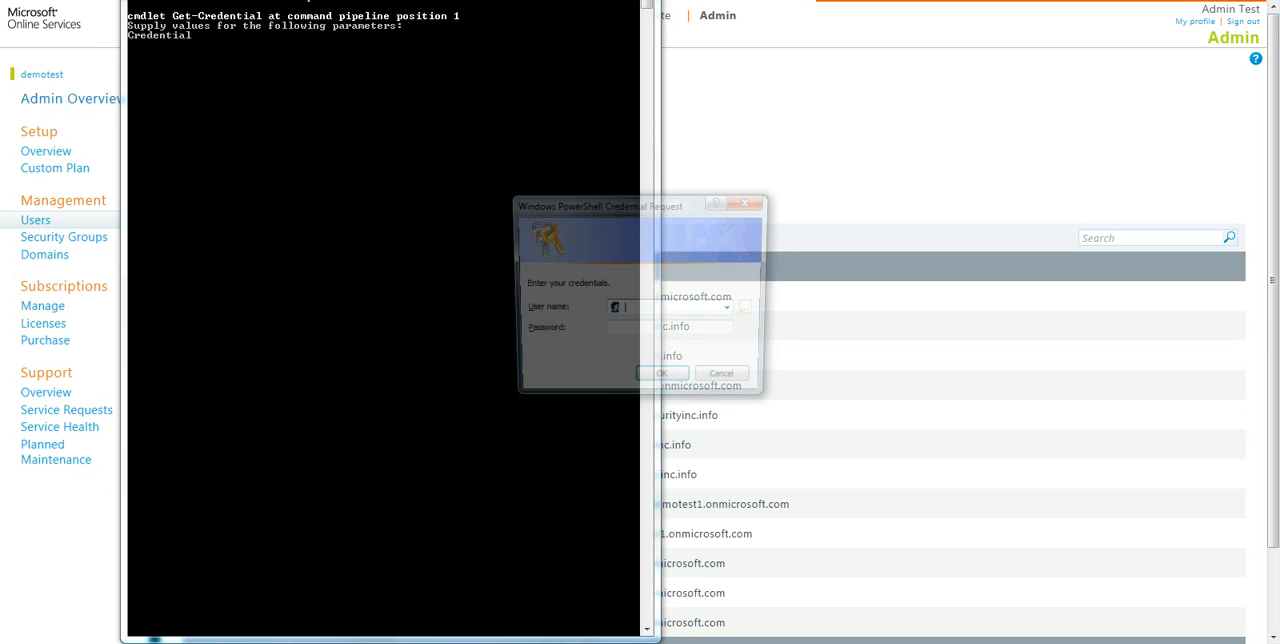
- Submit the admin@ account credentials to connect the remote Exchange Online session
text(admin@)
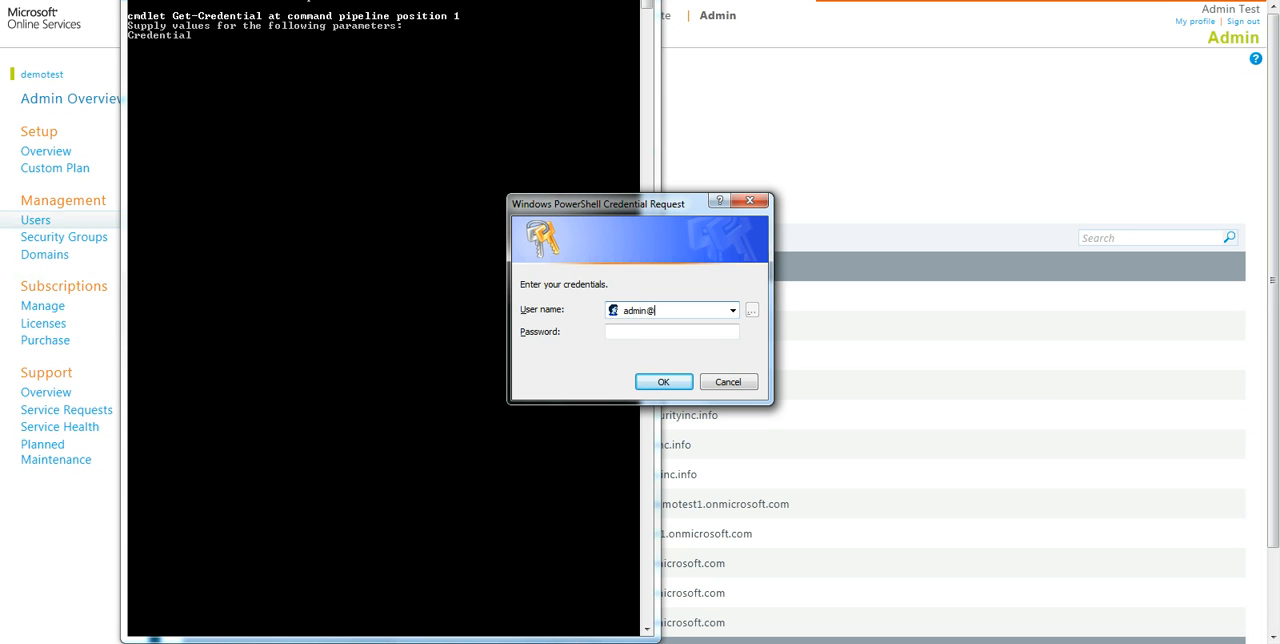
text(d)
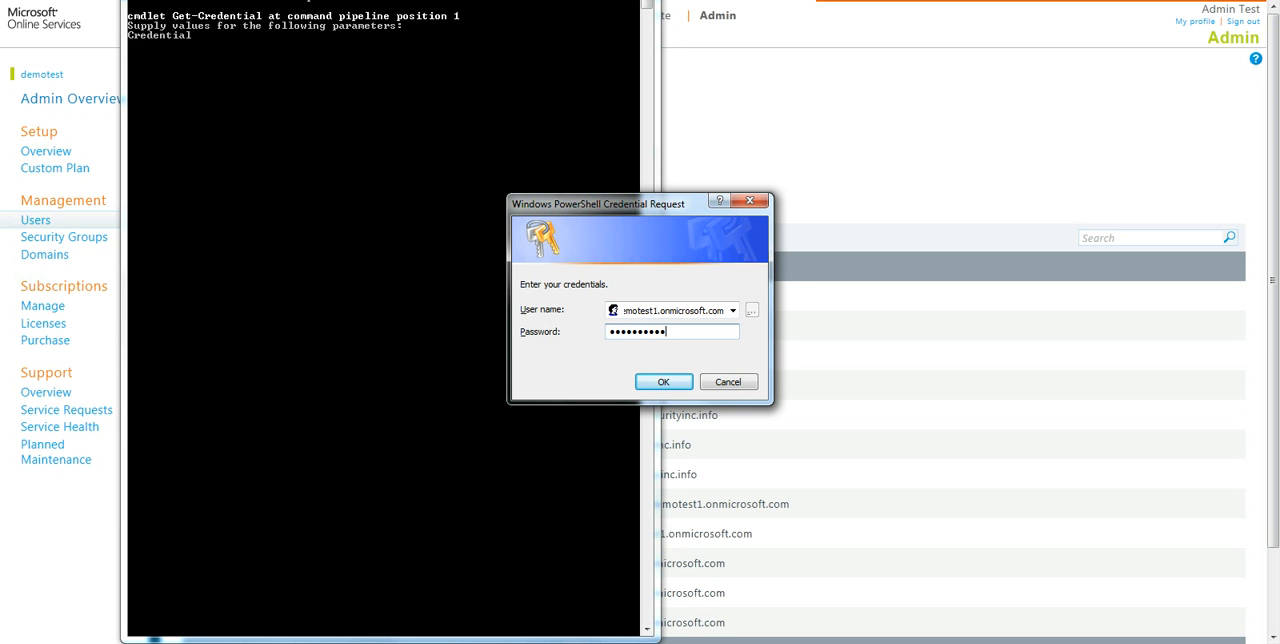
click(663, 381)
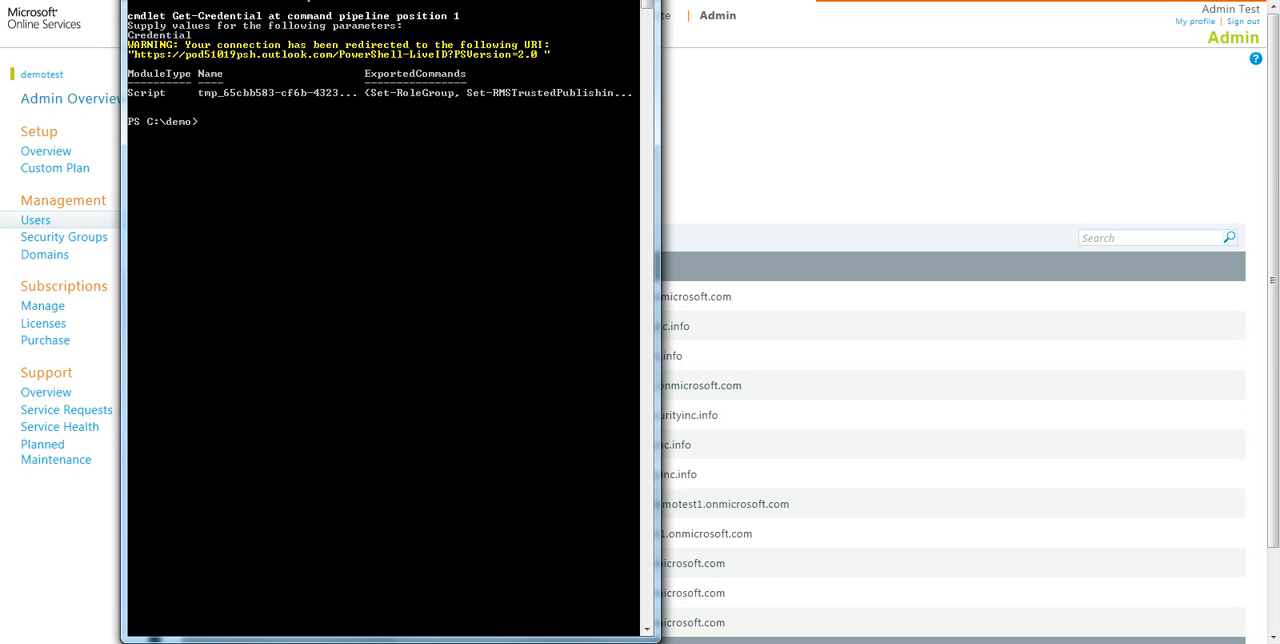
text(get-msol)
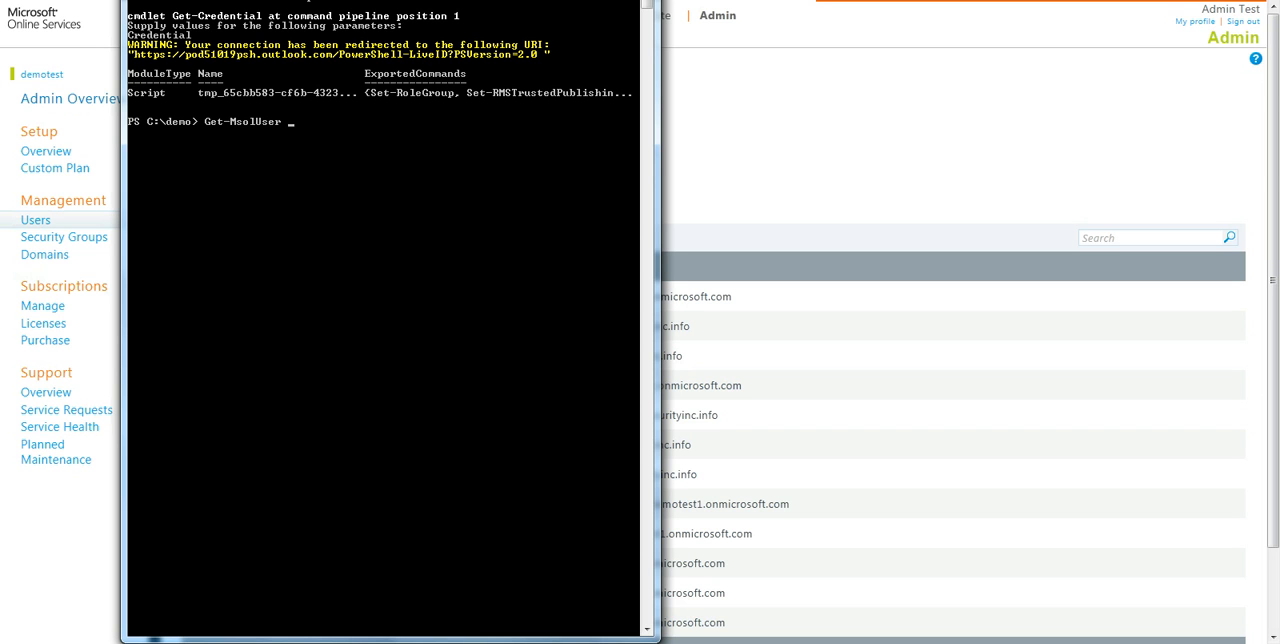
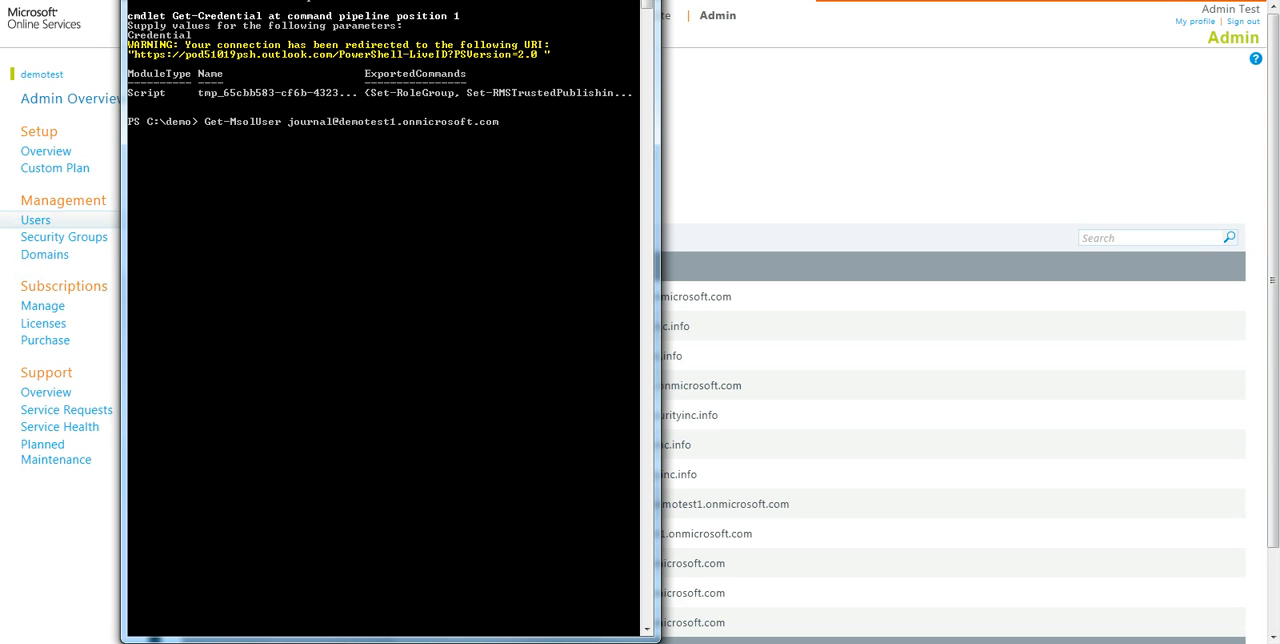
text(-userprincipalname)
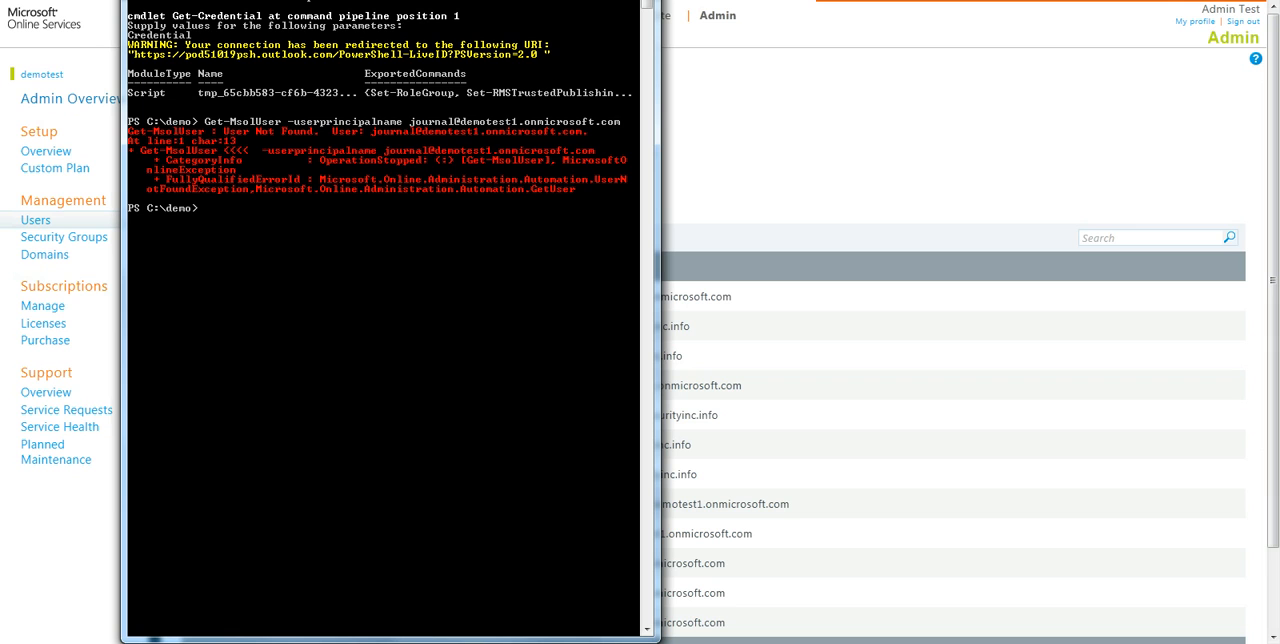
- Query the same journal address with Get-Mailbox -Identity, returning the existing mailbox
text(get)
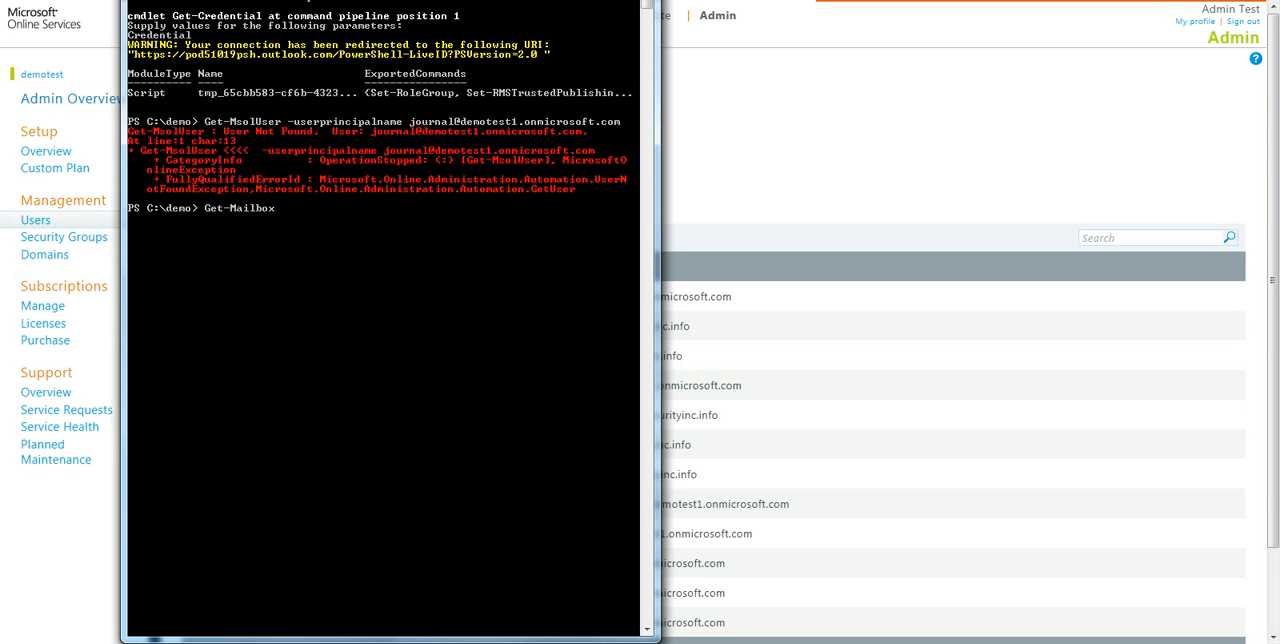
text(-i)
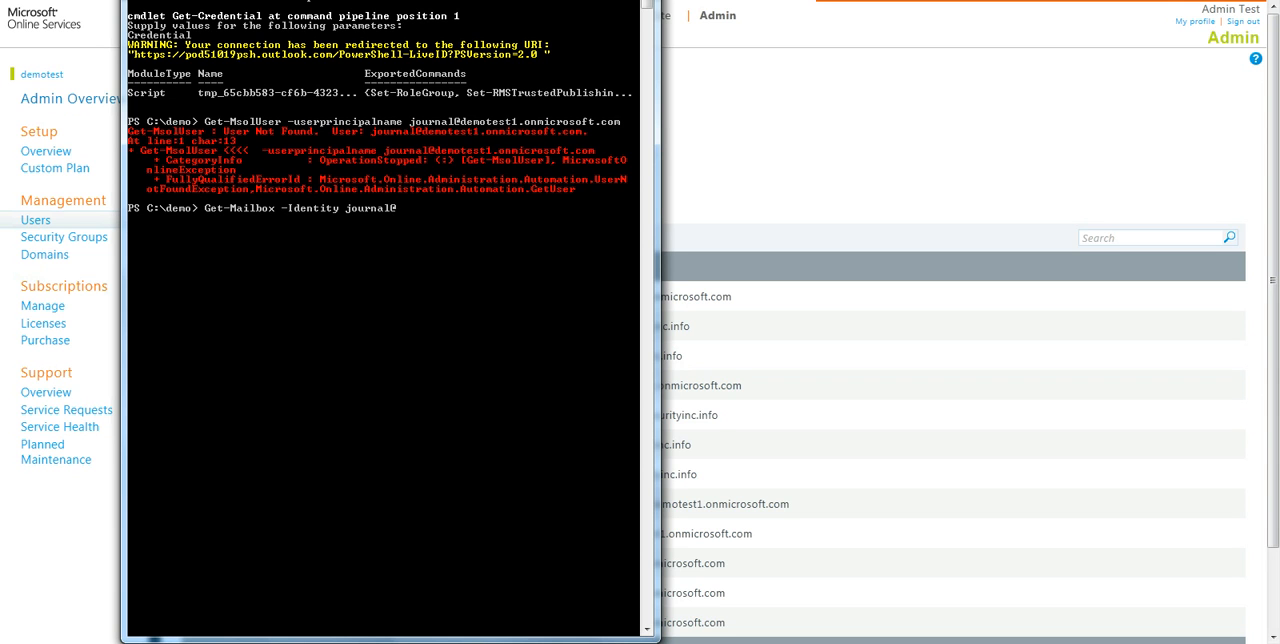
text(demotest1.onmicrosof)
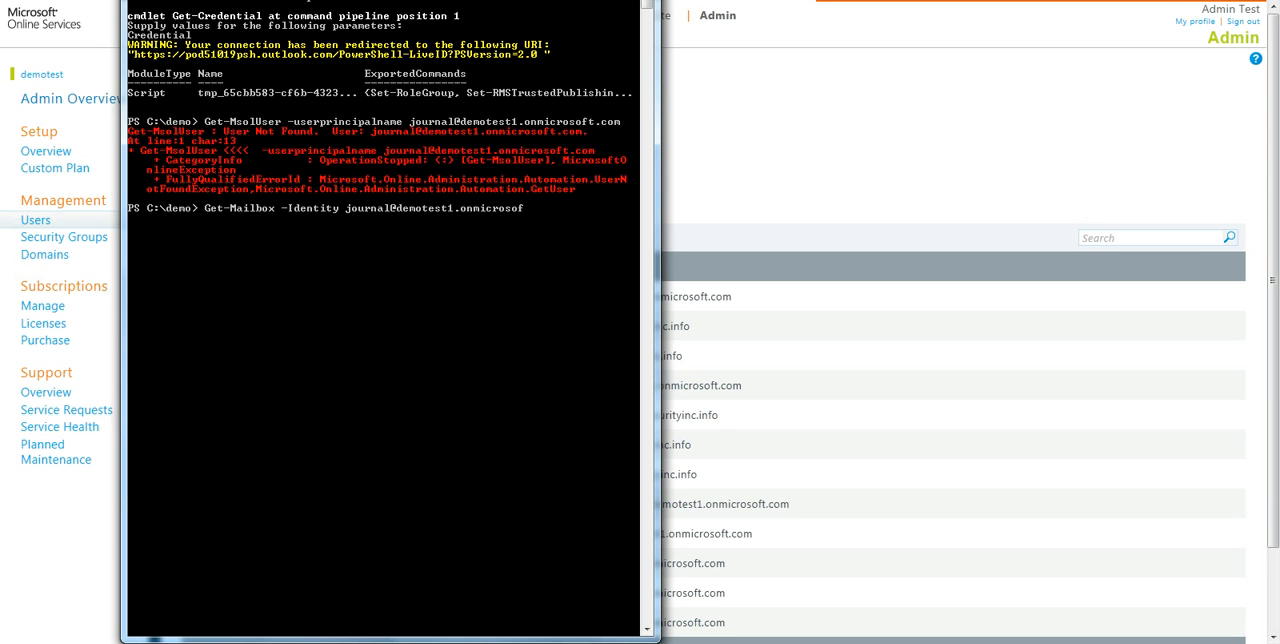
text(.com)
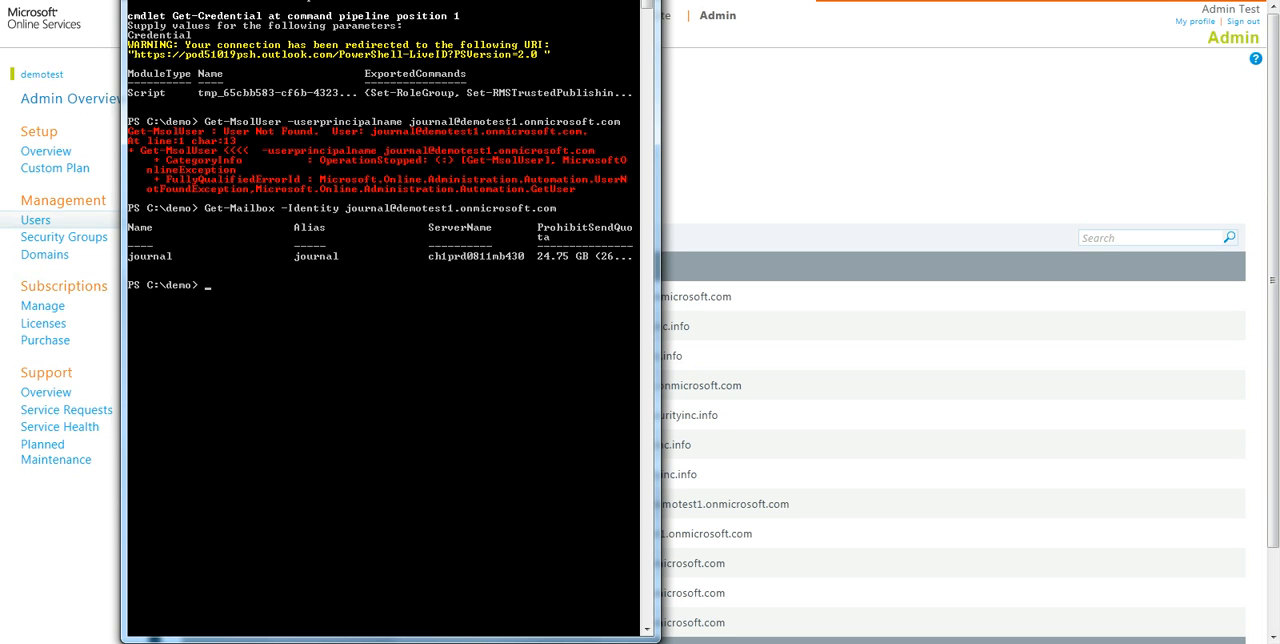
- Run Get-MsolUser -ReturnDeletedUsers to list test user11 and Journal Destination
text(get-msolu)
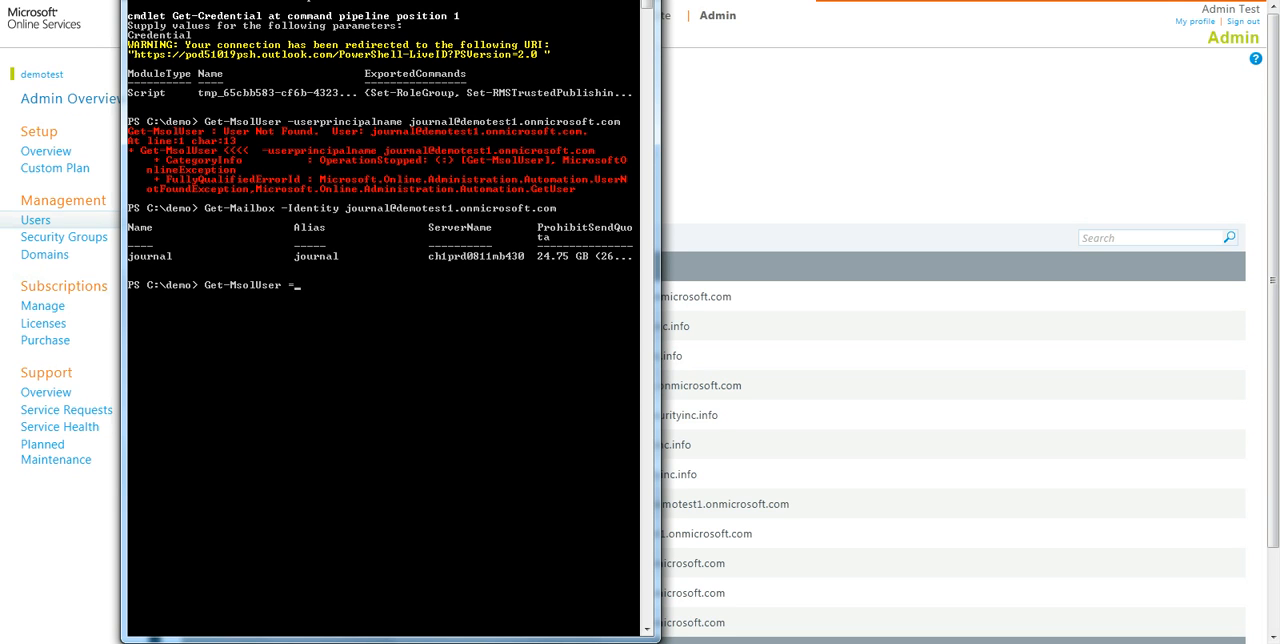
text(re)
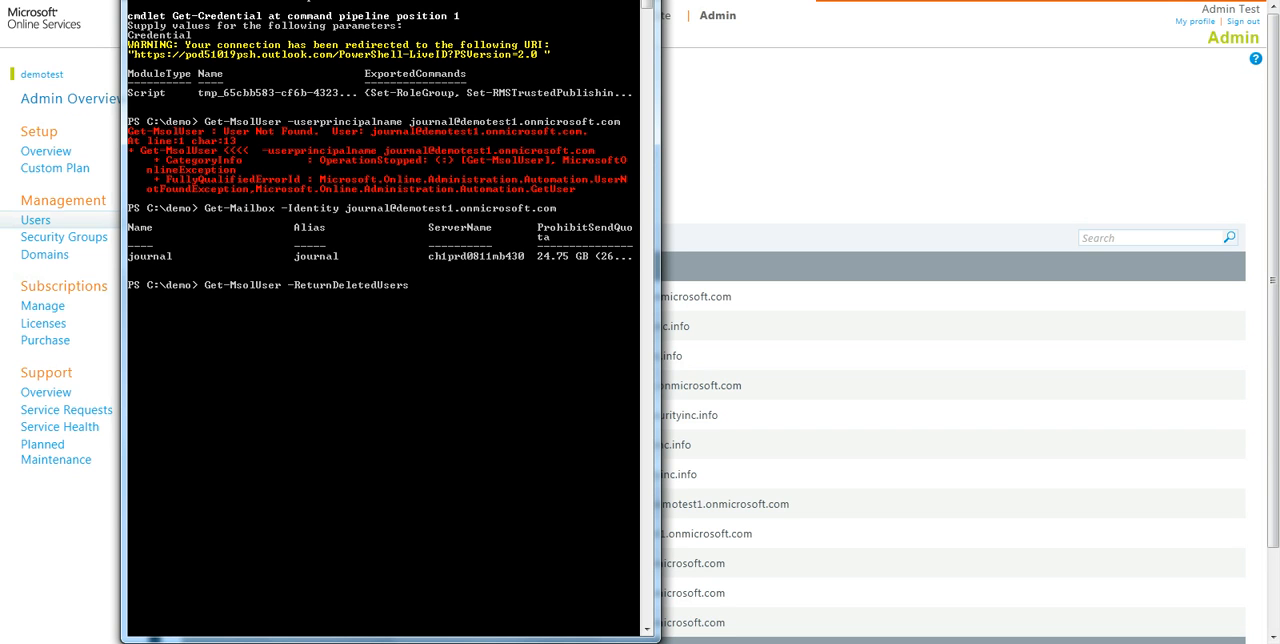
key(enter)
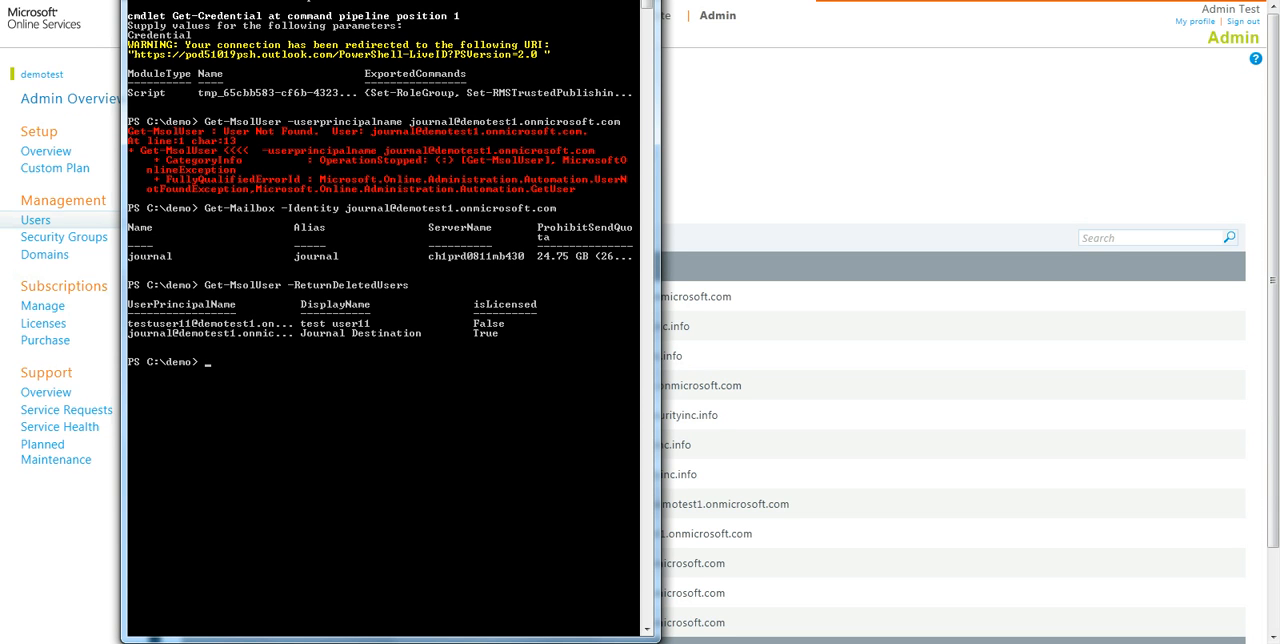
text(restore)
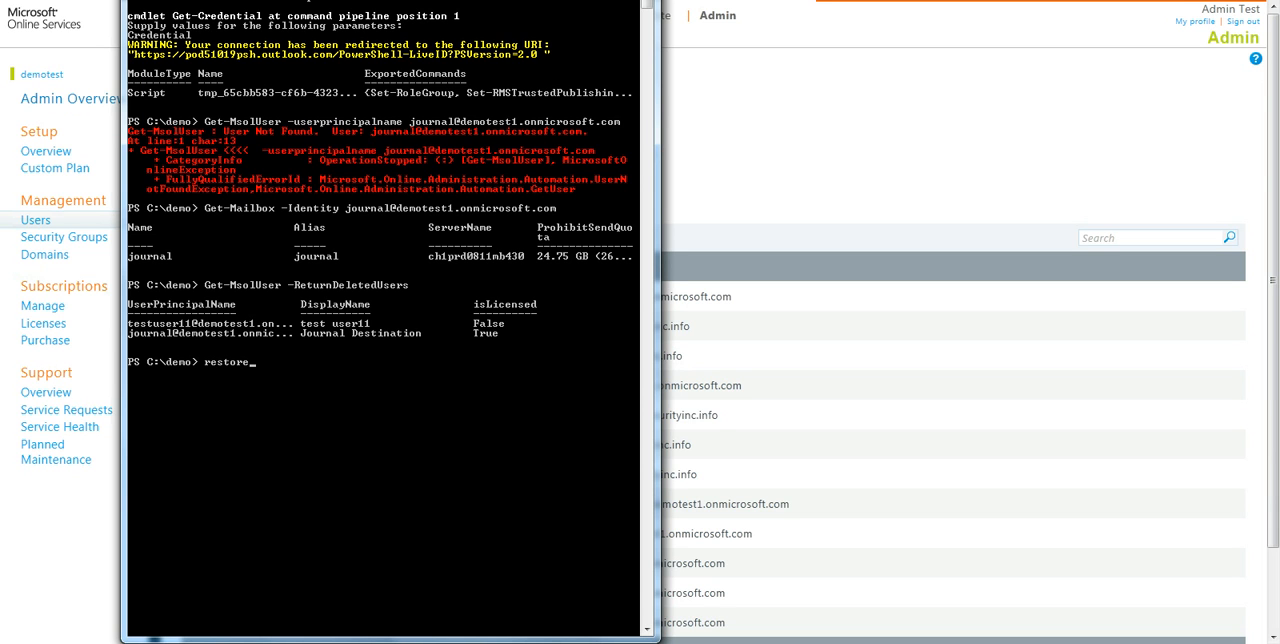
text(-m)
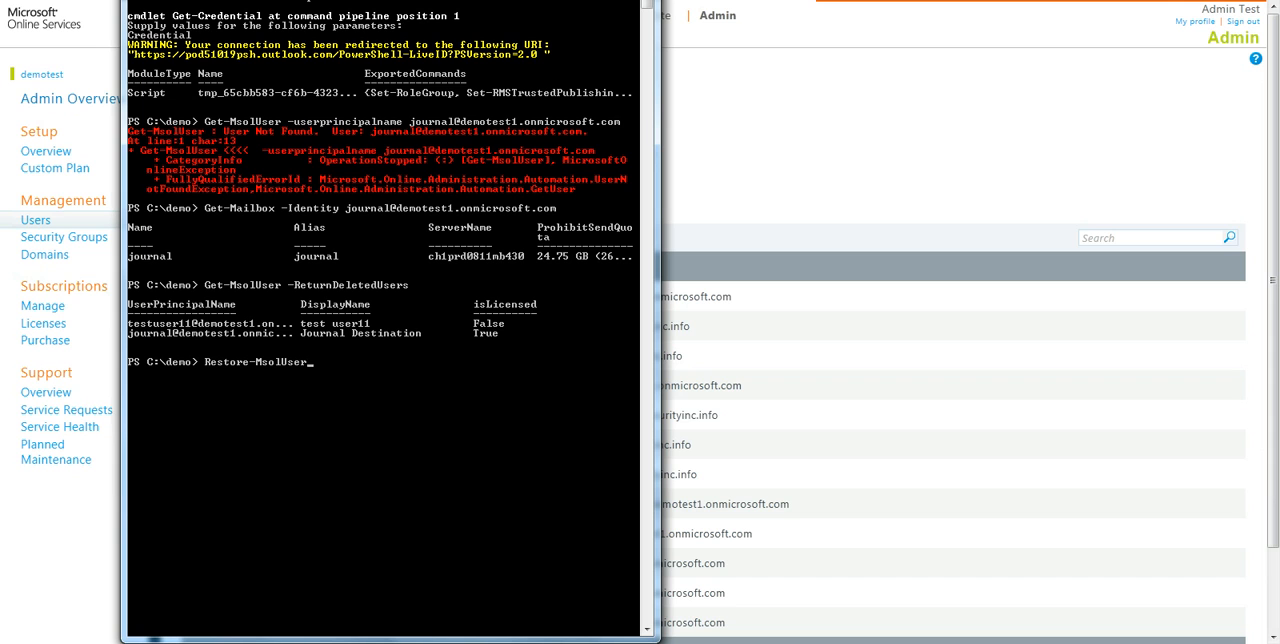
text(-)
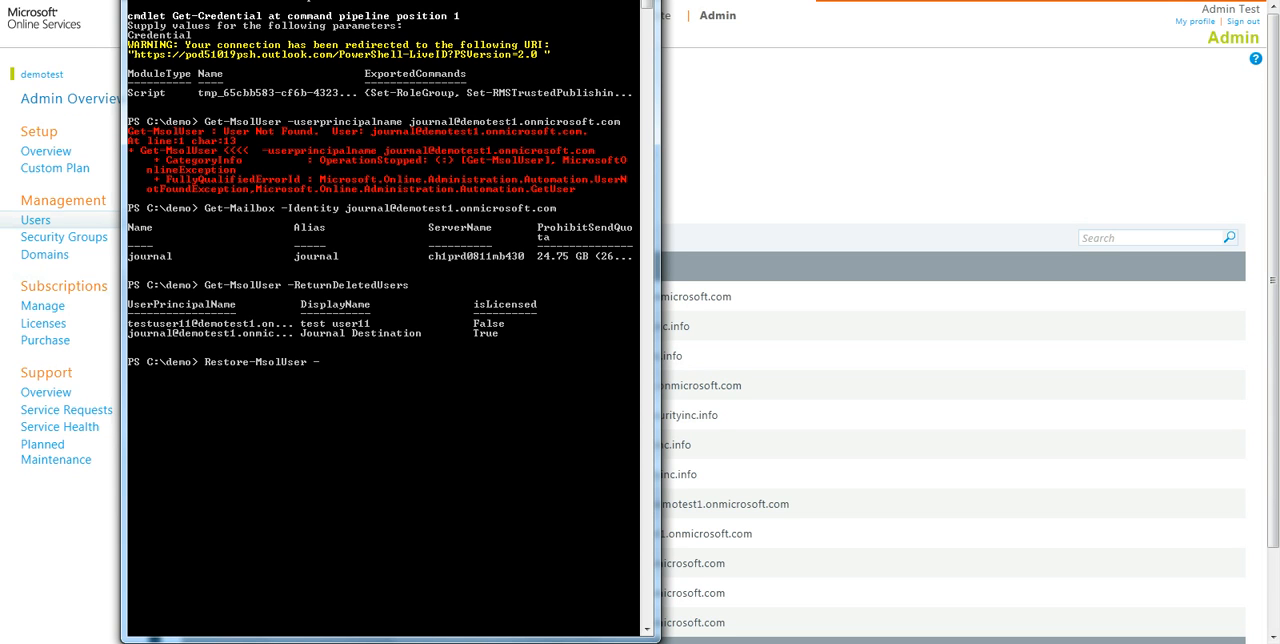
text(-UserPrincipalName)
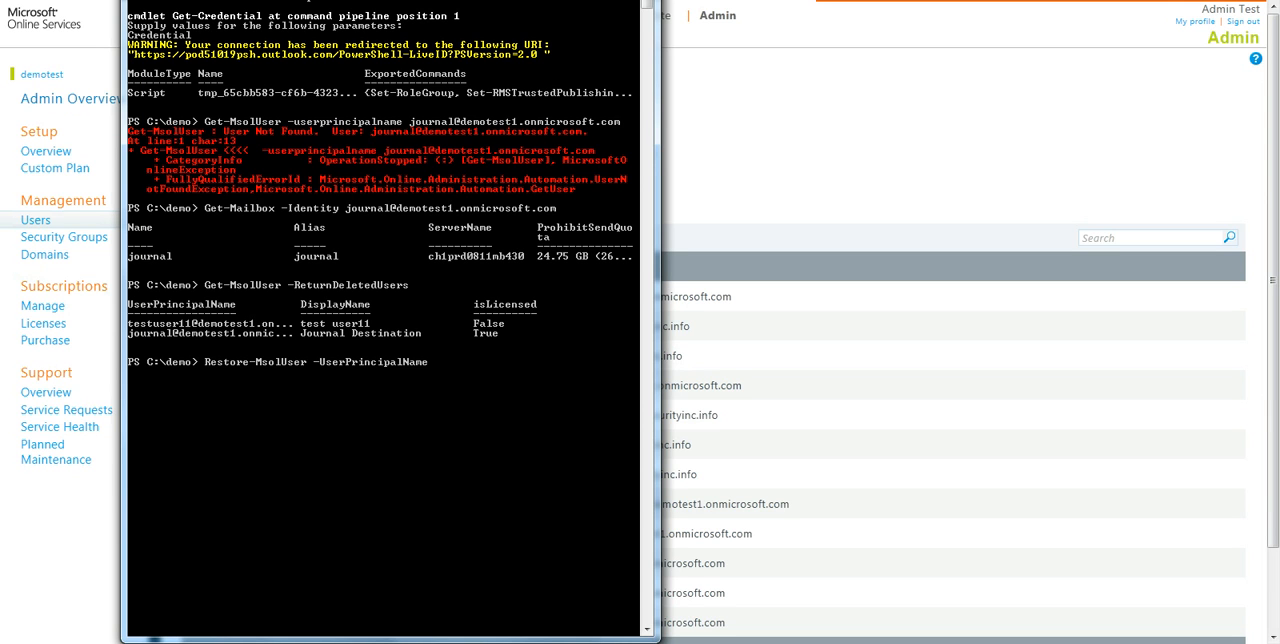
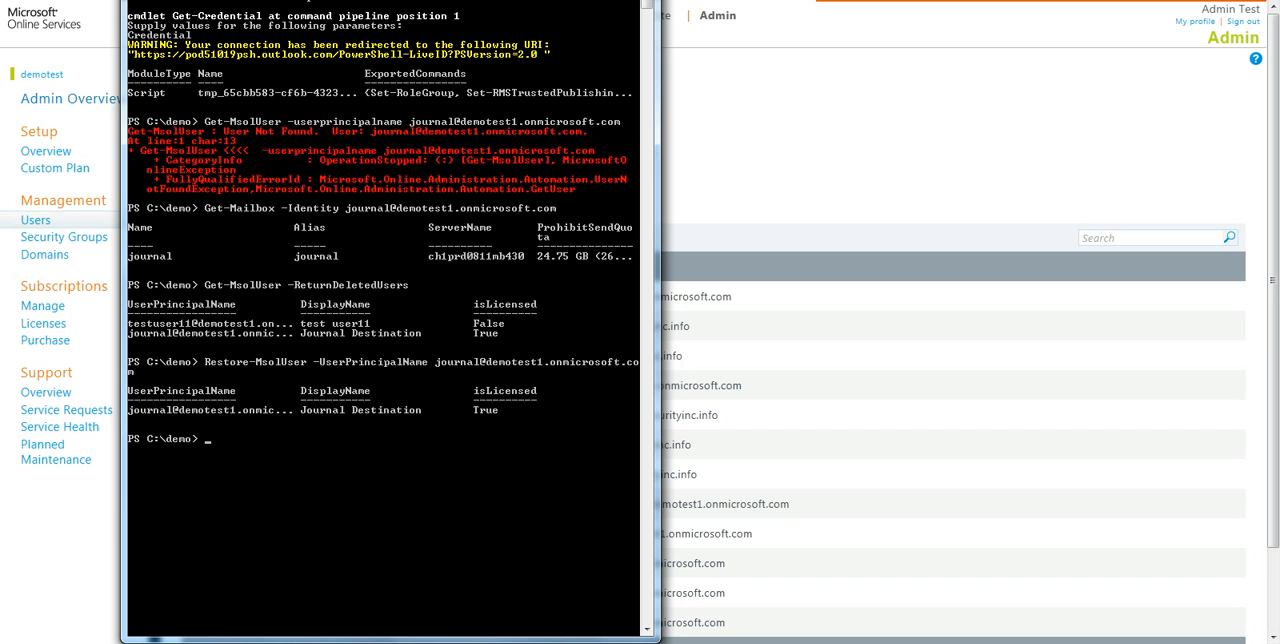
text(get-msol)
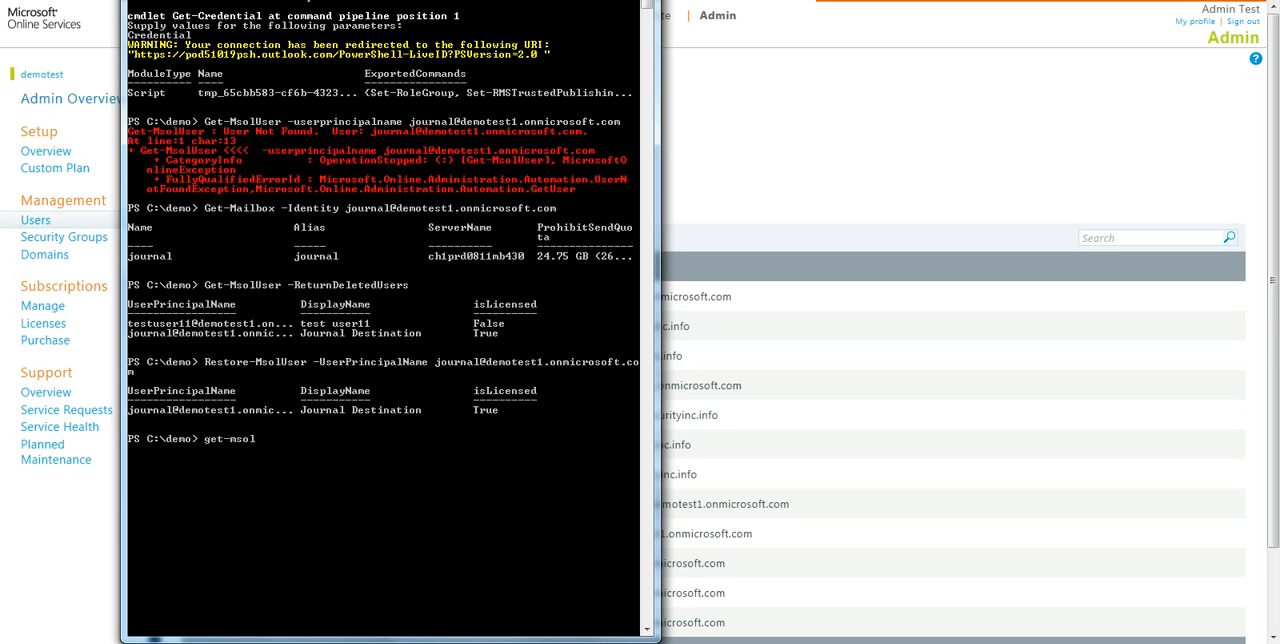
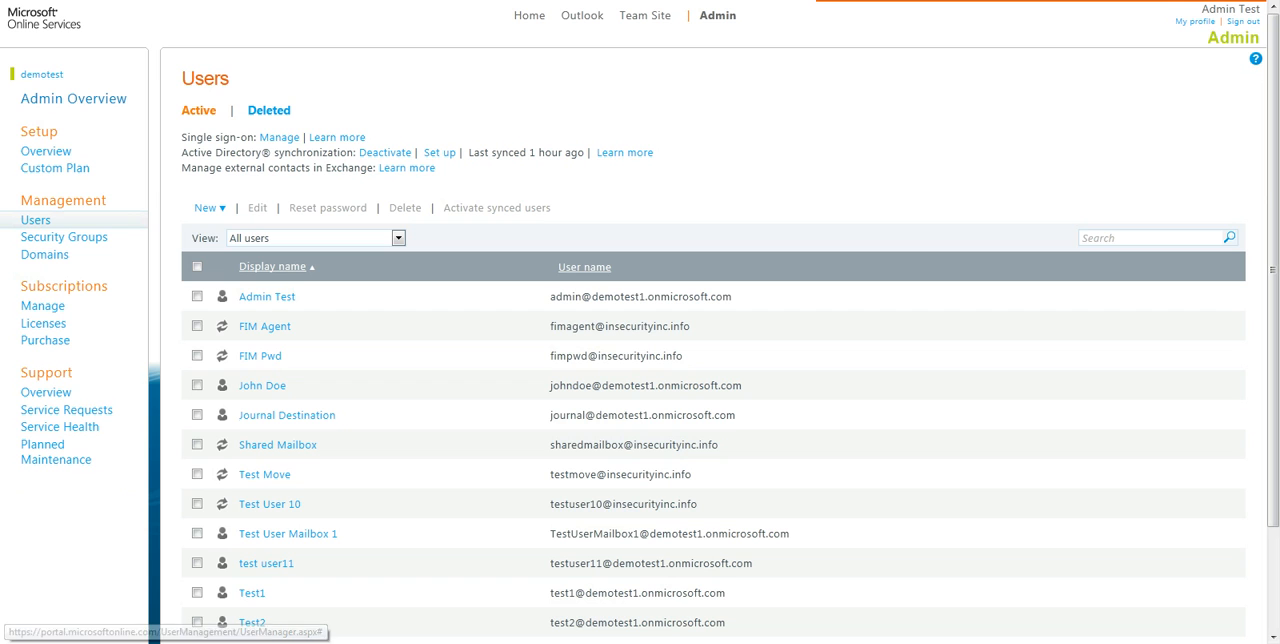
mouse_move(287, 415)
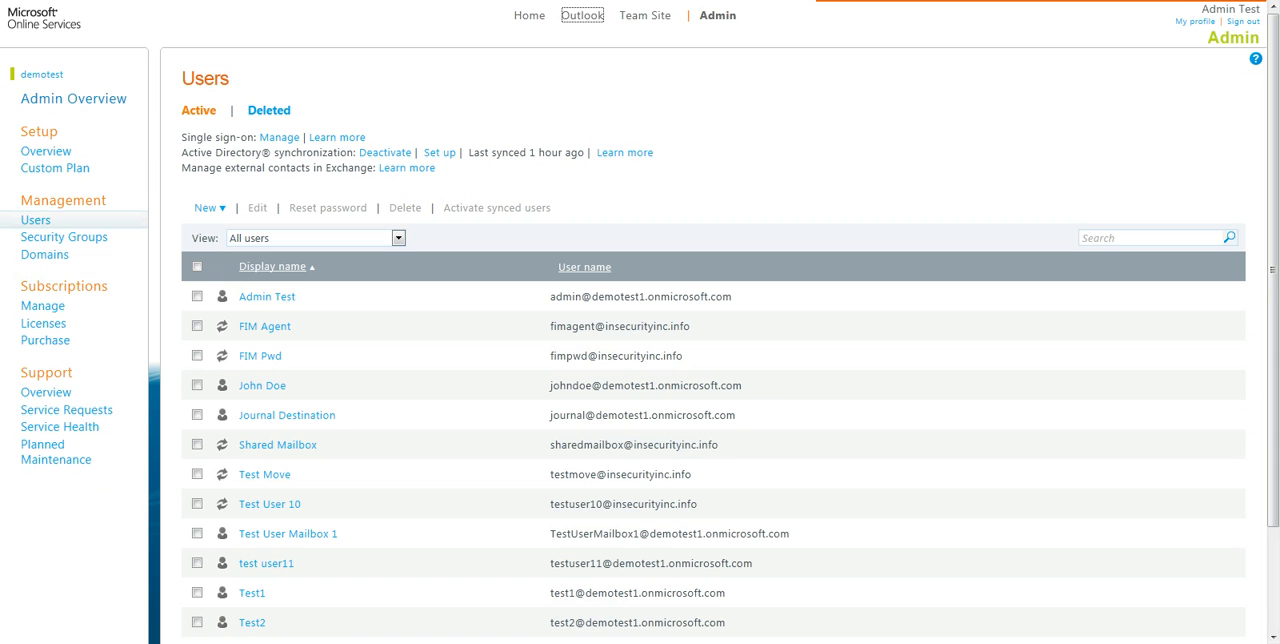
- From Outlook, start Open Other Mailbox and enter 'Journal Destination' as the mailbox
click(582, 15)
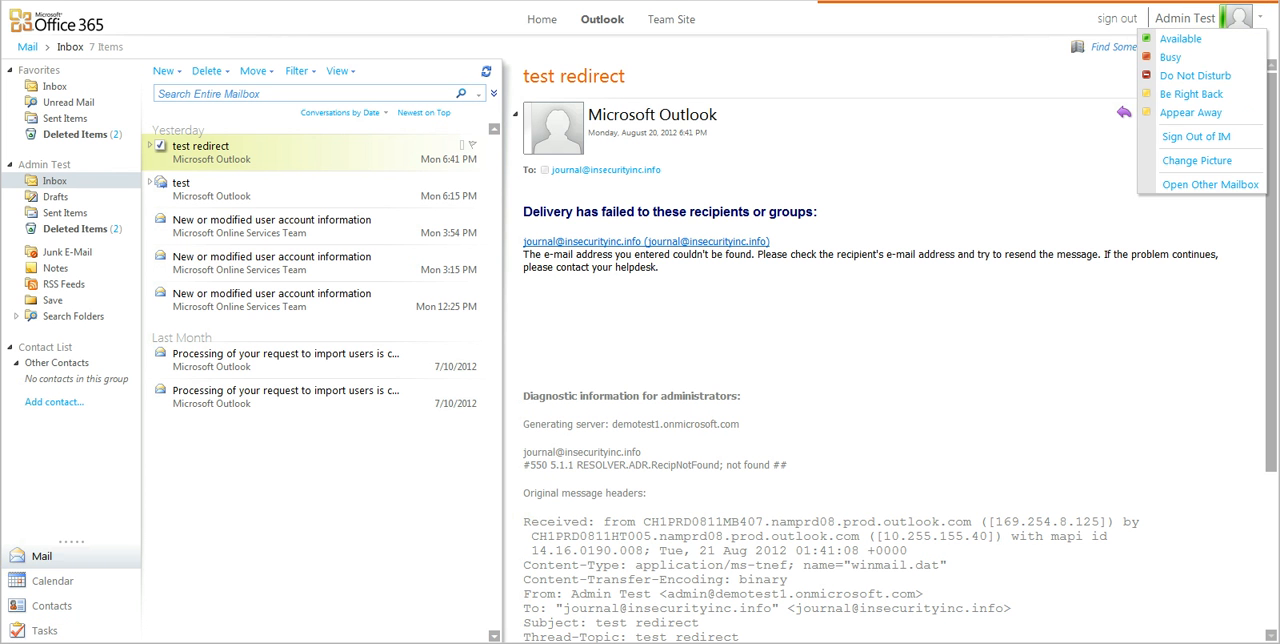
click(1210, 184)
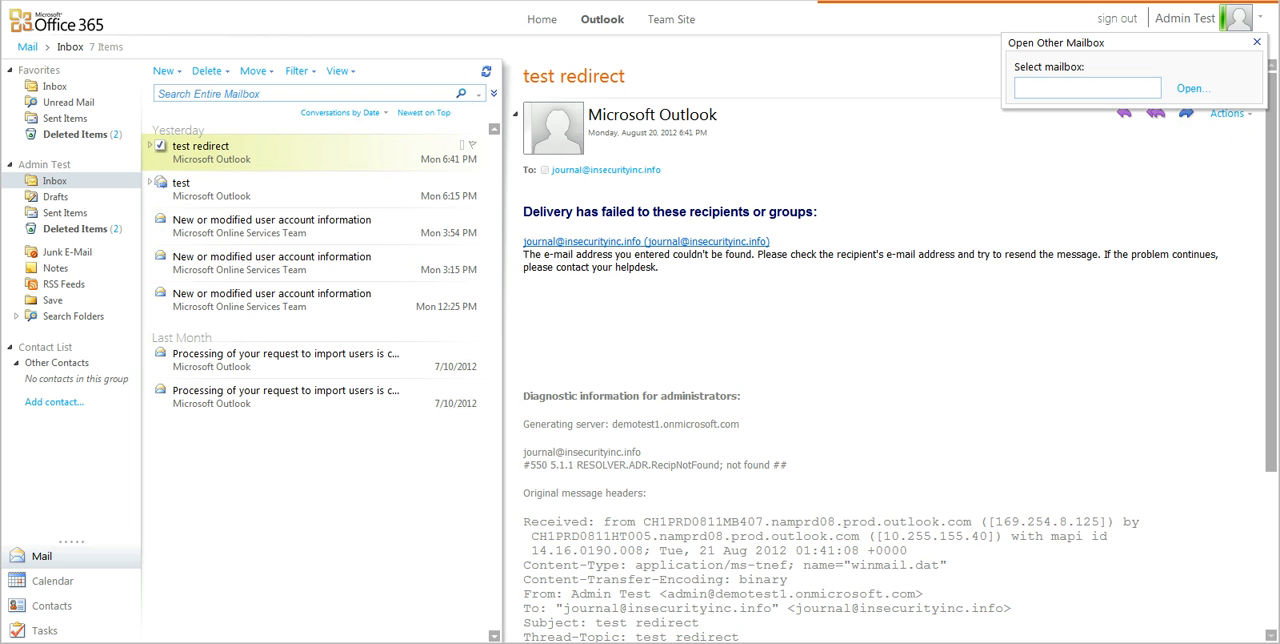
text(Journal Destination)
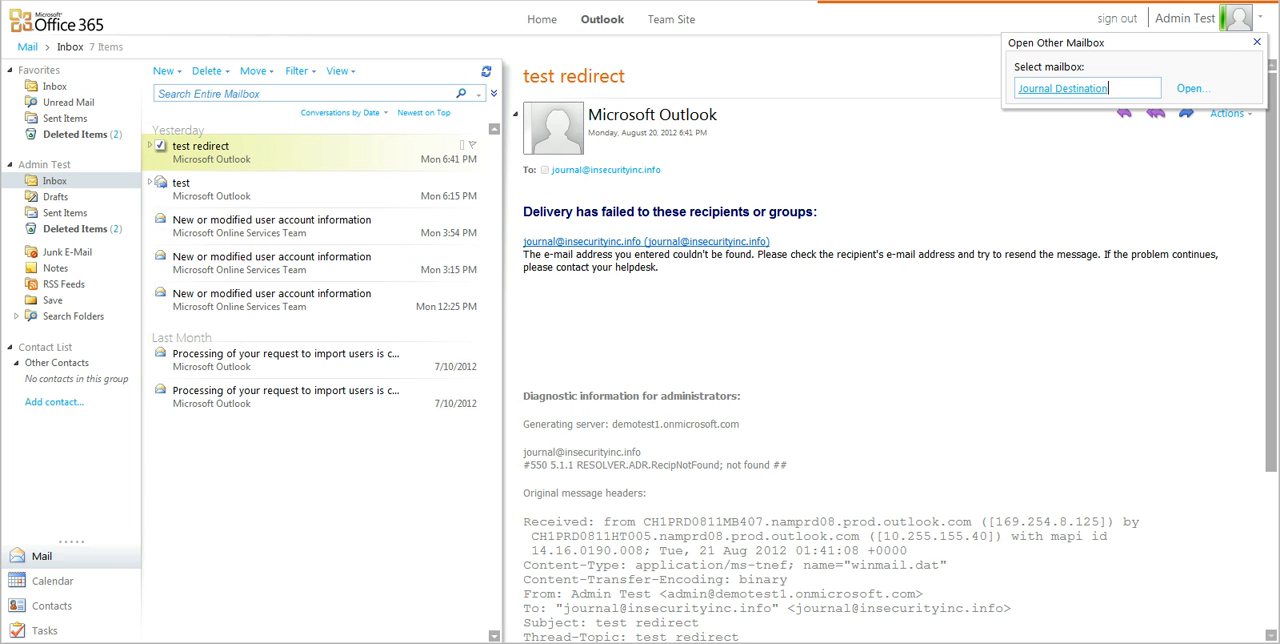